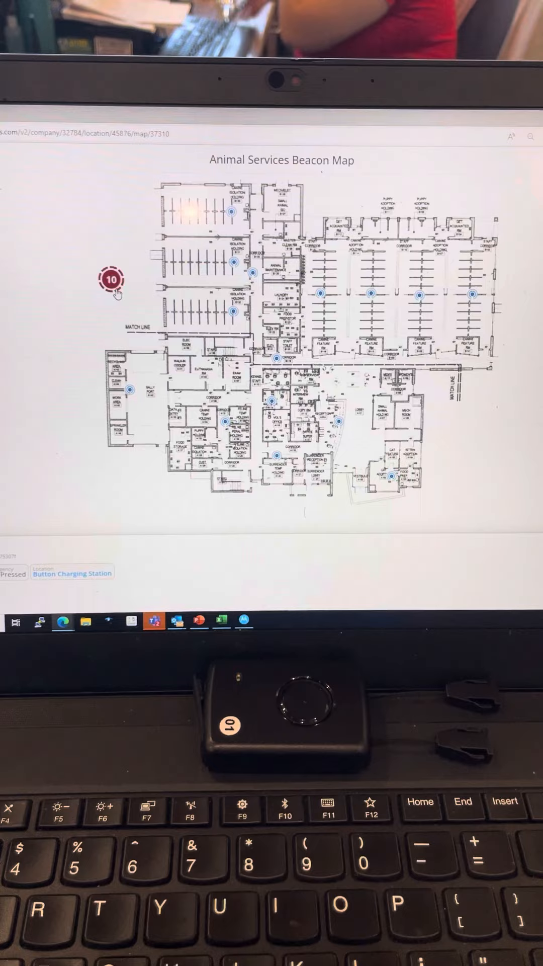
- Select the charging station emergency alert marker on the beacon map and choose Stop Alert
click(110, 280)
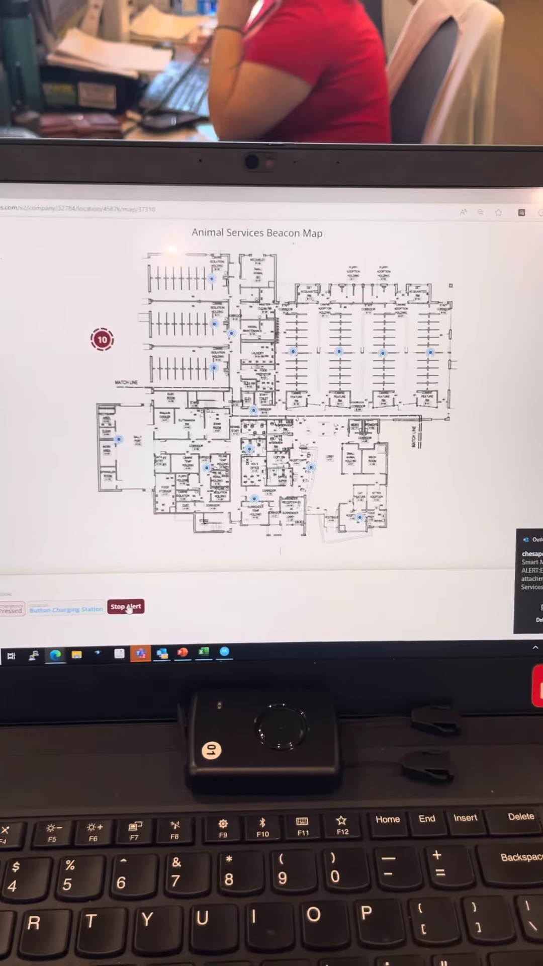
click(126, 606)
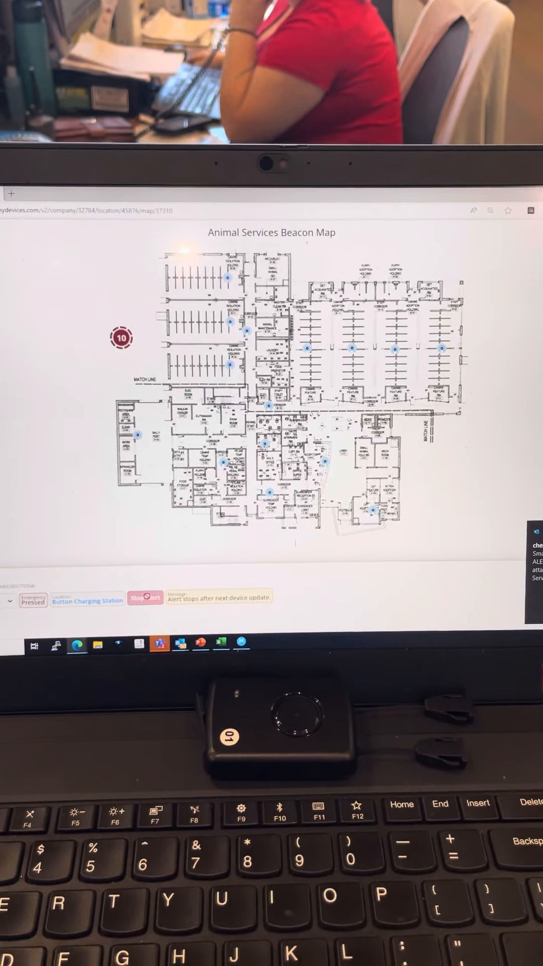